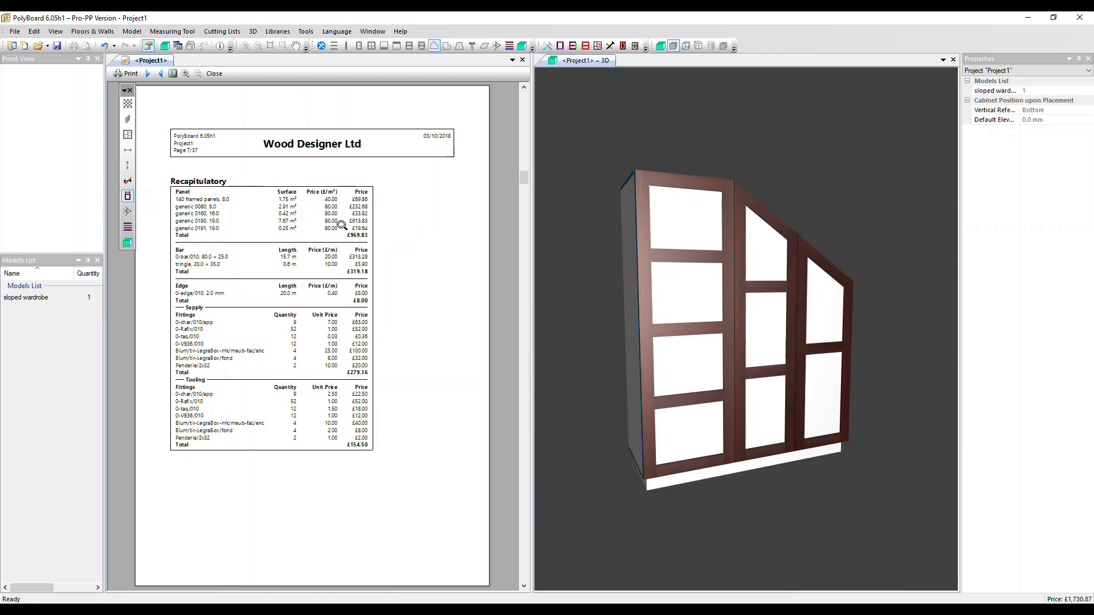
mouse_move(253, 254)
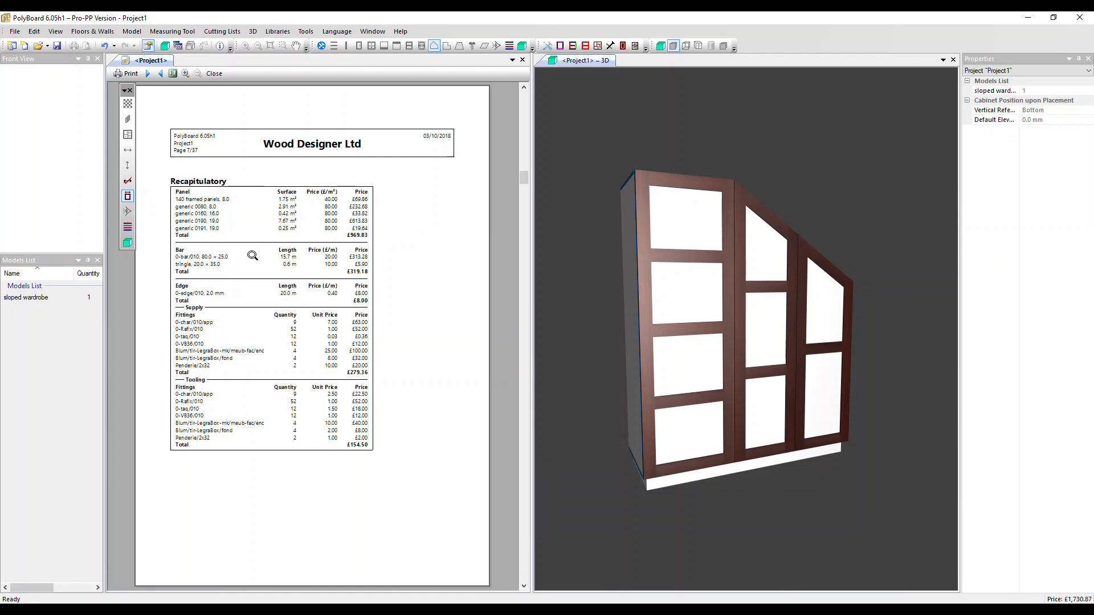
mouse_move(272, 254)
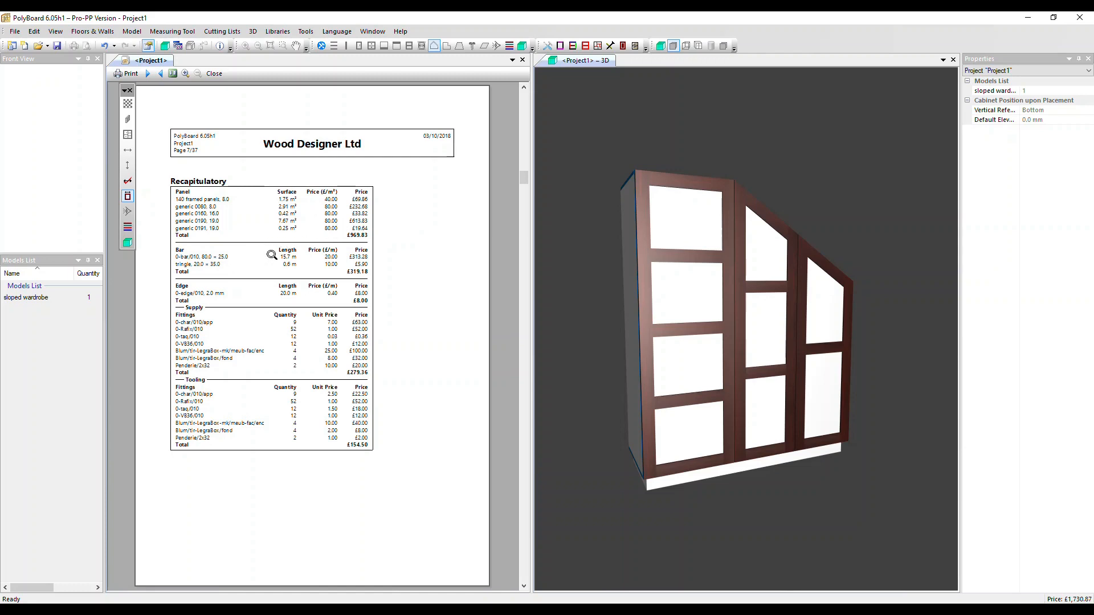